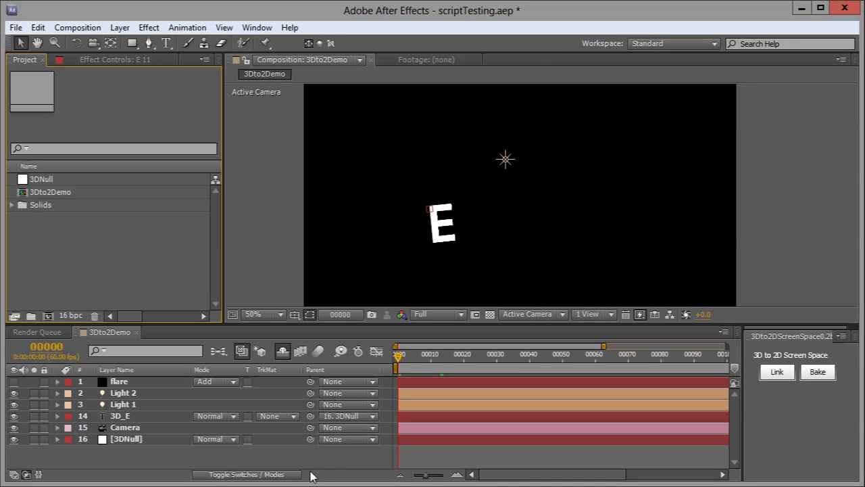
pyautogui.moveTo(592, 419)
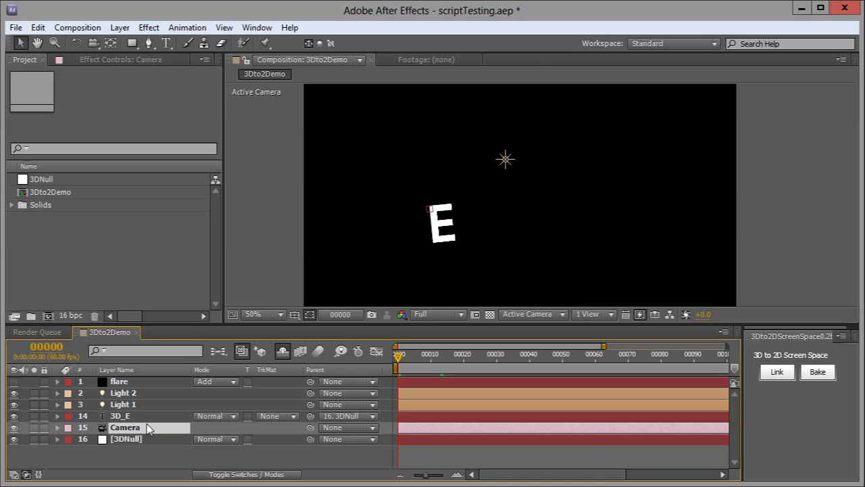
# Step: Select the camera and 3D null layers and preview the camera move's motion path
pyautogui.click(132, 439)
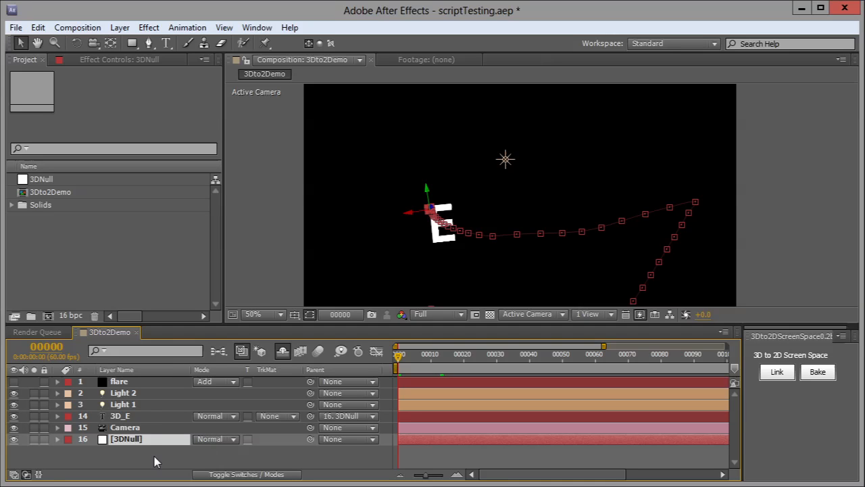
pyautogui.click(56, 438)
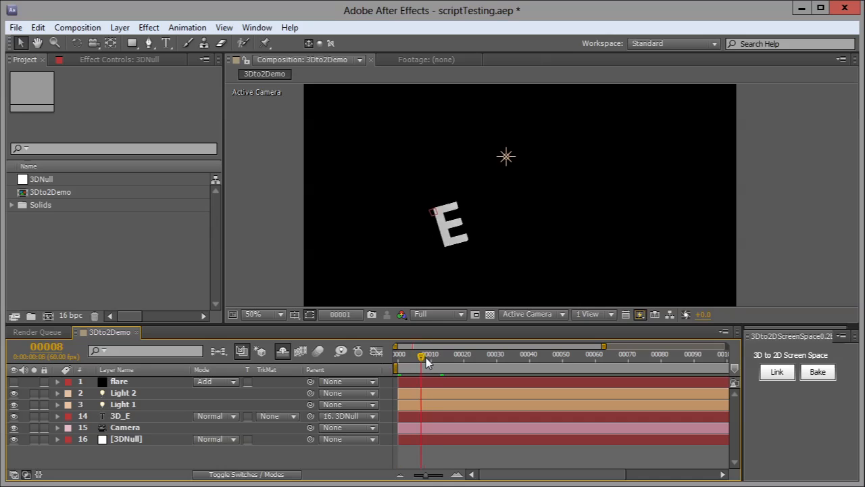
pyautogui.moveTo(422, 360); pyautogui.dragTo(516, 359)
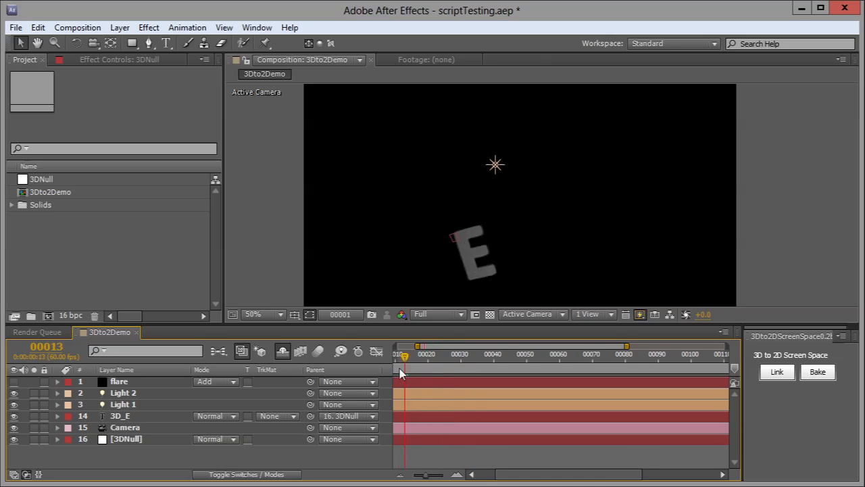
# Step: From frame 0, create a 2D null linked to the 3DNull layer via the 3D to 2D Screen Space Link
pyautogui.click(405, 354)
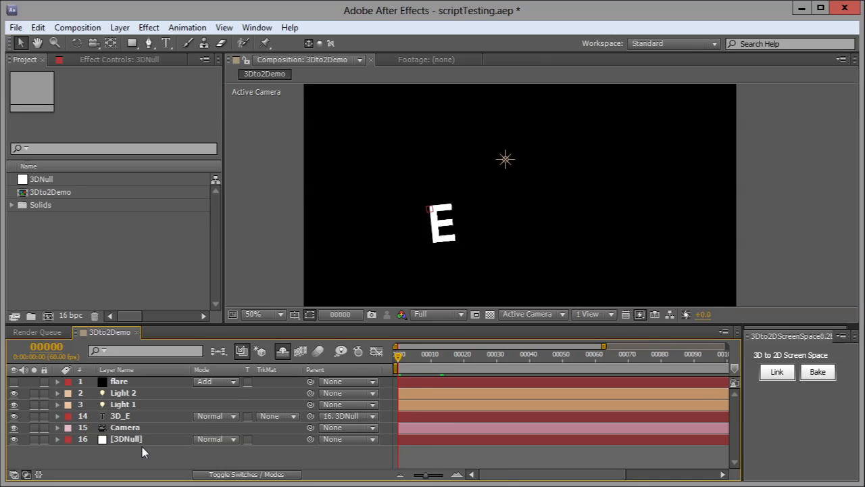
pyautogui.click(776, 373)
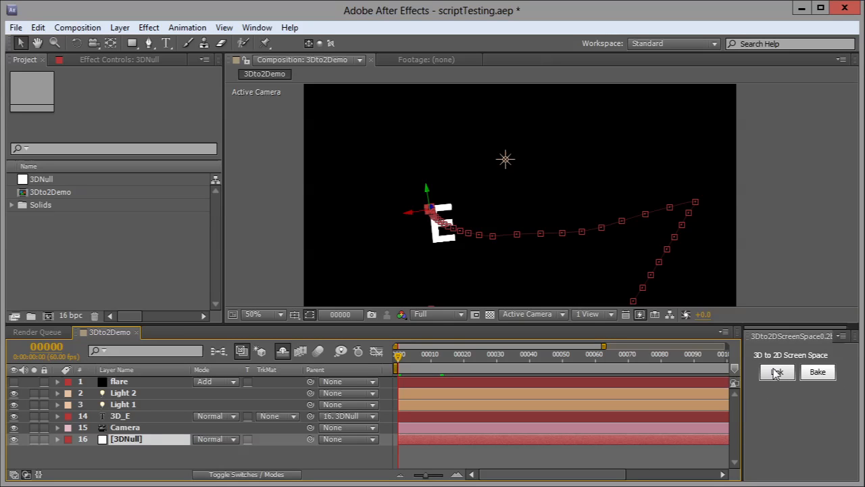
pyautogui.click(775, 372)
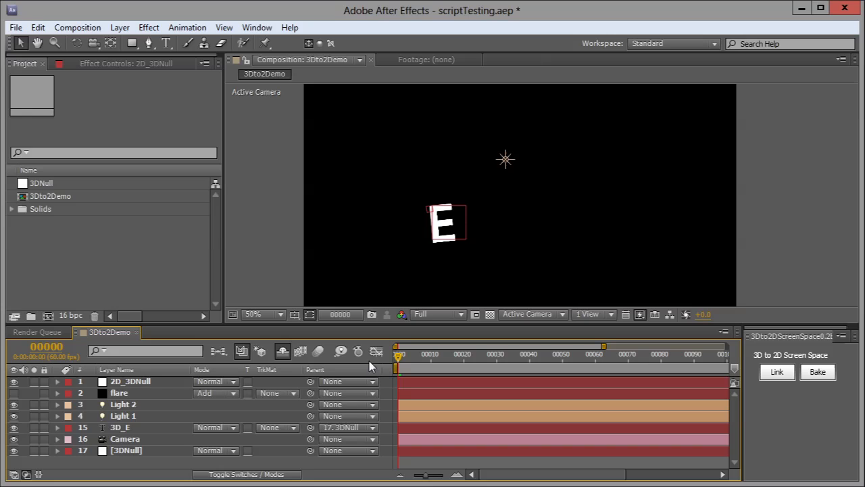
# Step: Scrub from the end back to the start to confirm the 2D_3DNull tracks the 3D null
pyautogui.click(508, 363)
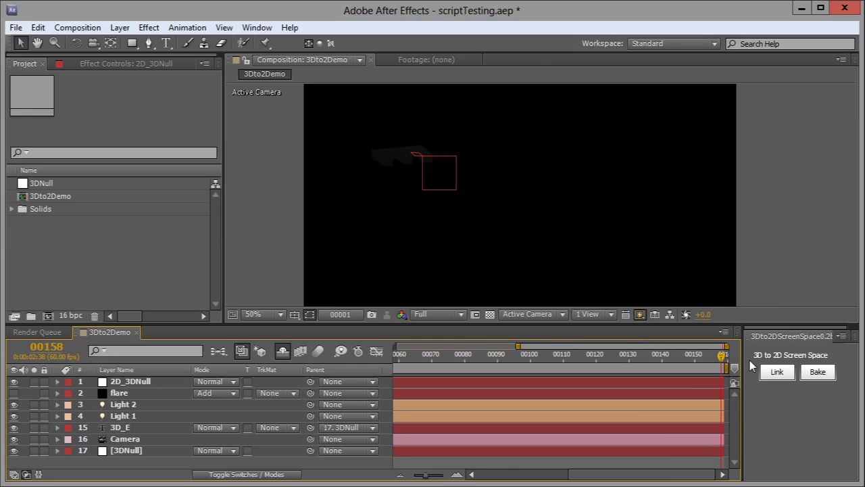
pyautogui.moveTo(723, 358); pyautogui.dragTo(584, 358)
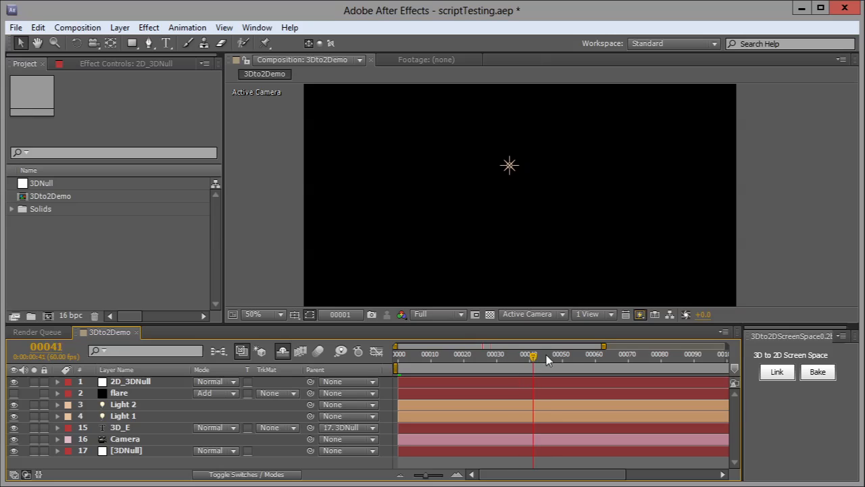
pyautogui.moveTo(534, 359); pyautogui.dragTo(447, 359)
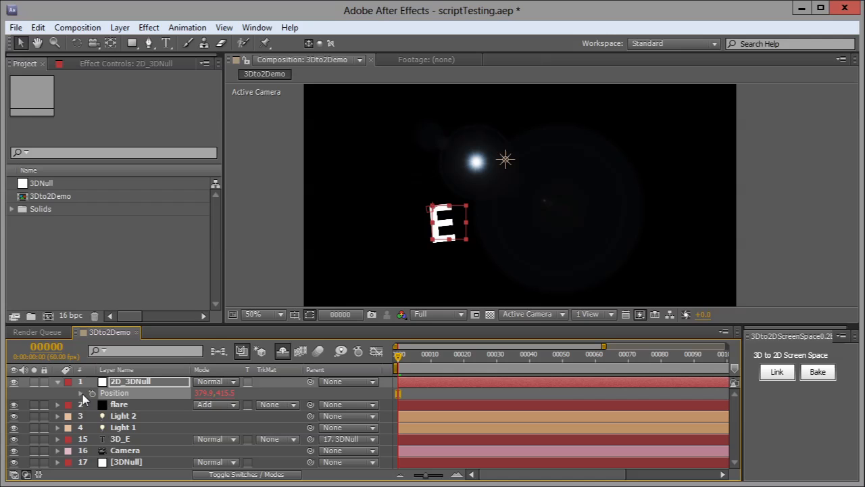
pyautogui.click(81, 392)
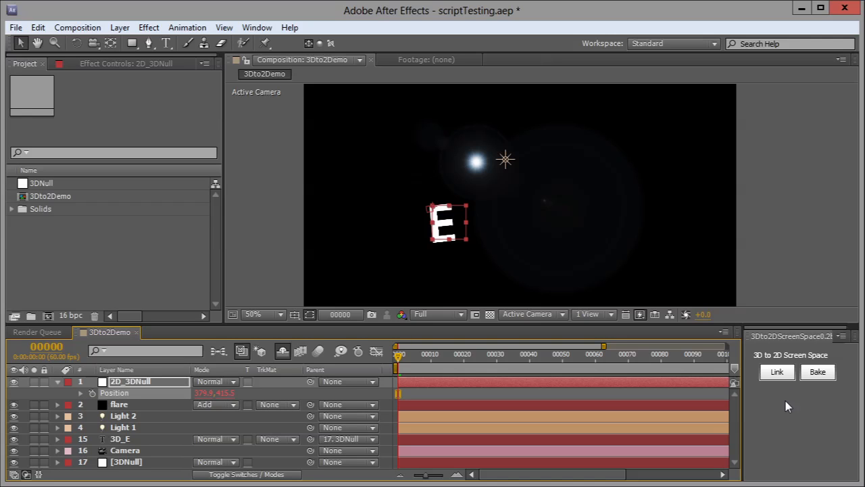
pyautogui.moveTo(792, 305)
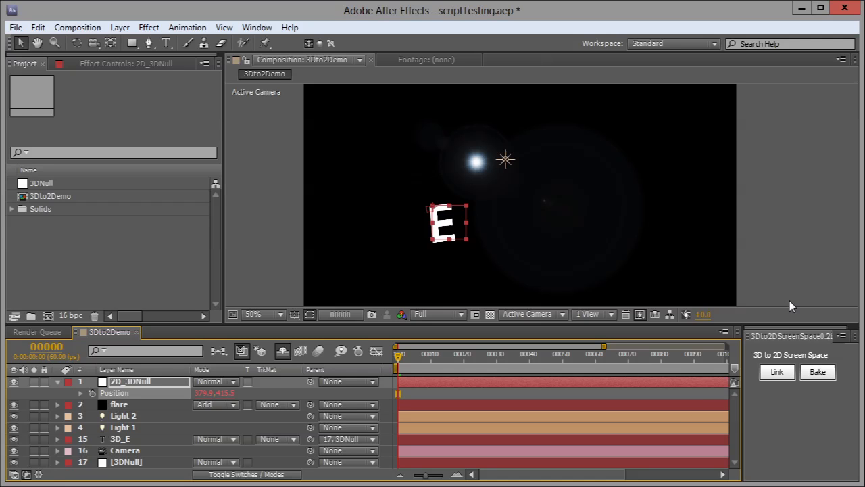
pyautogui.click(36, 27)
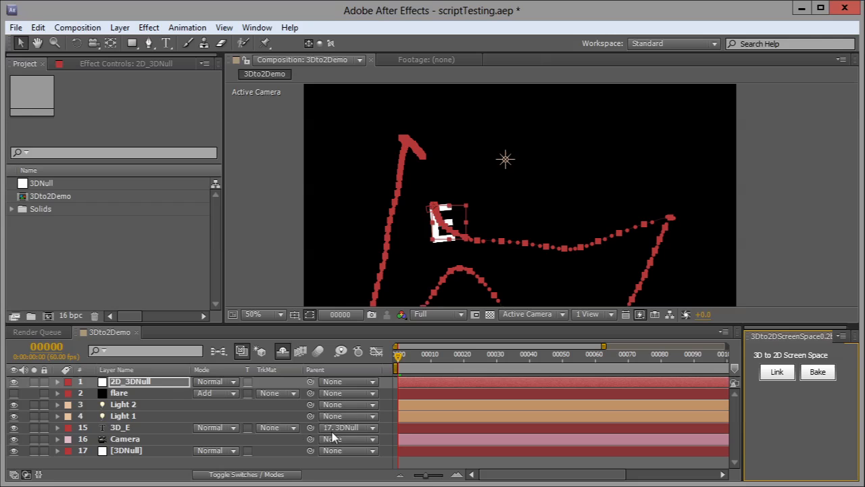
pyautogui.moveTo(138, 392)
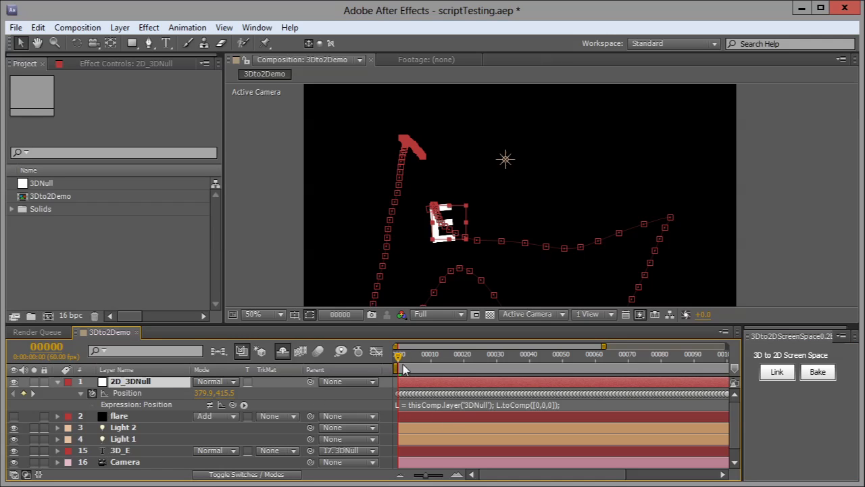
# Step: Reveal the 2D_3DNull Position's toComp expression referencing the 3DNull layer
pyautogui.click(584, 354)
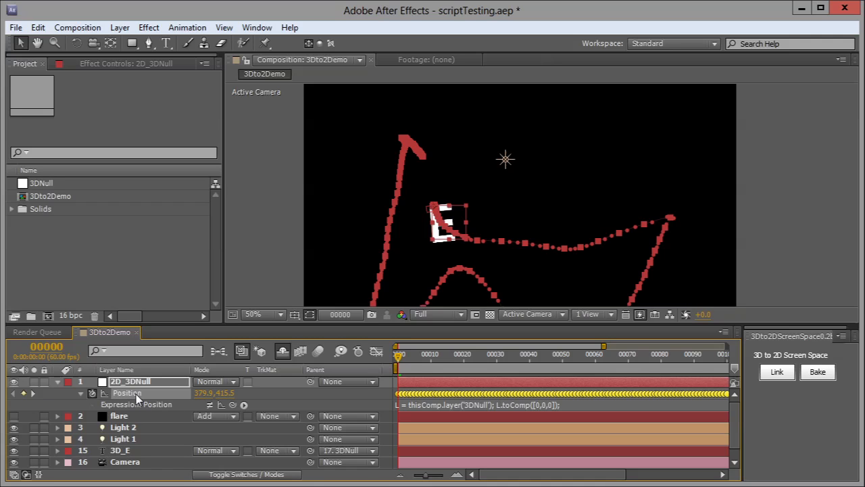
# Step: Expand the flare layer's Lens Flare effect to reveal its Flare Center property
pyautogui.click(123, 416)
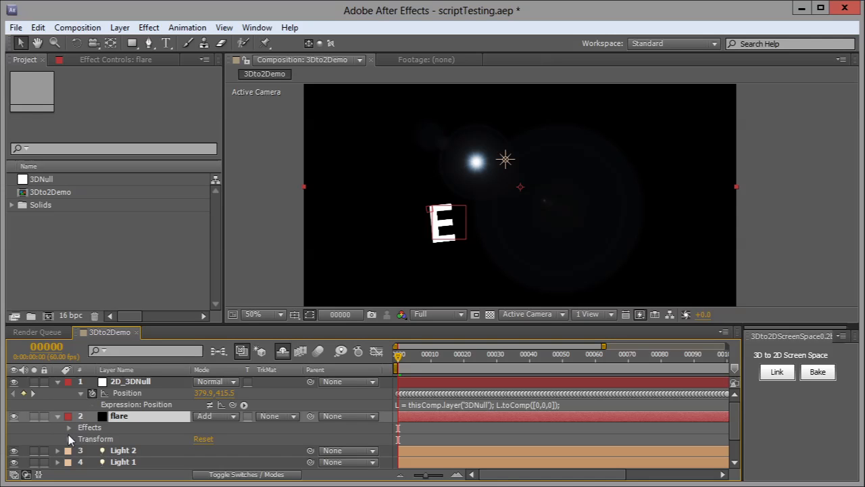
pyautogui.click(87, 427)
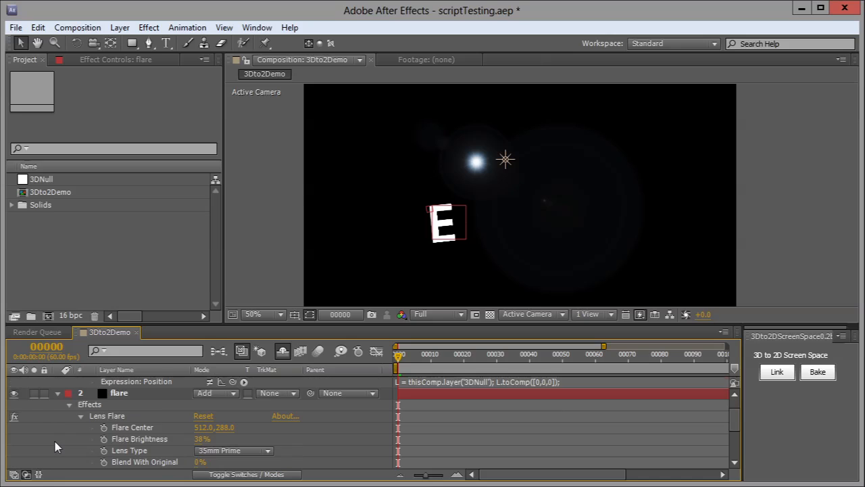